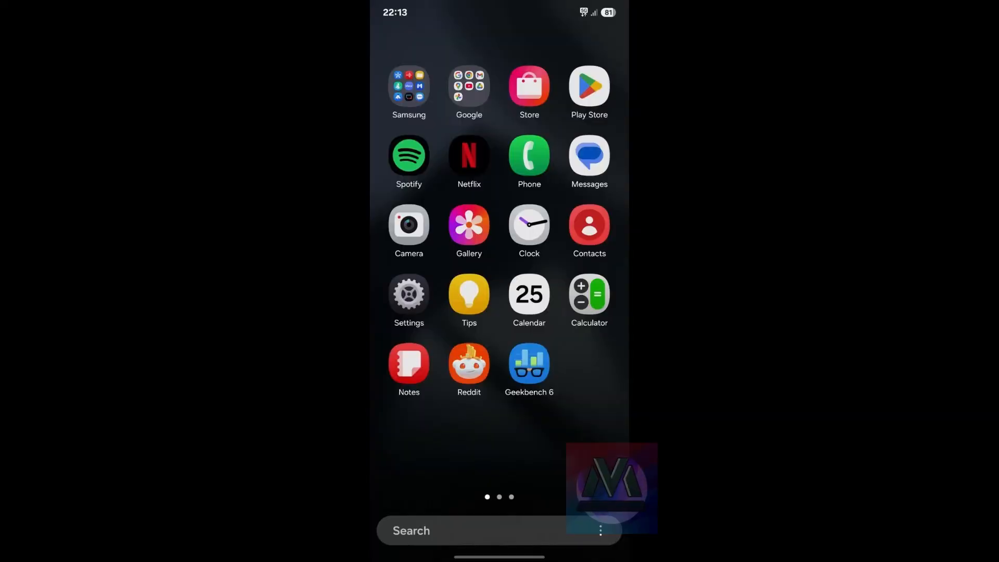
# Launch the Camera from the home screen in Photo mode.
pyautogui.click(408, 226)
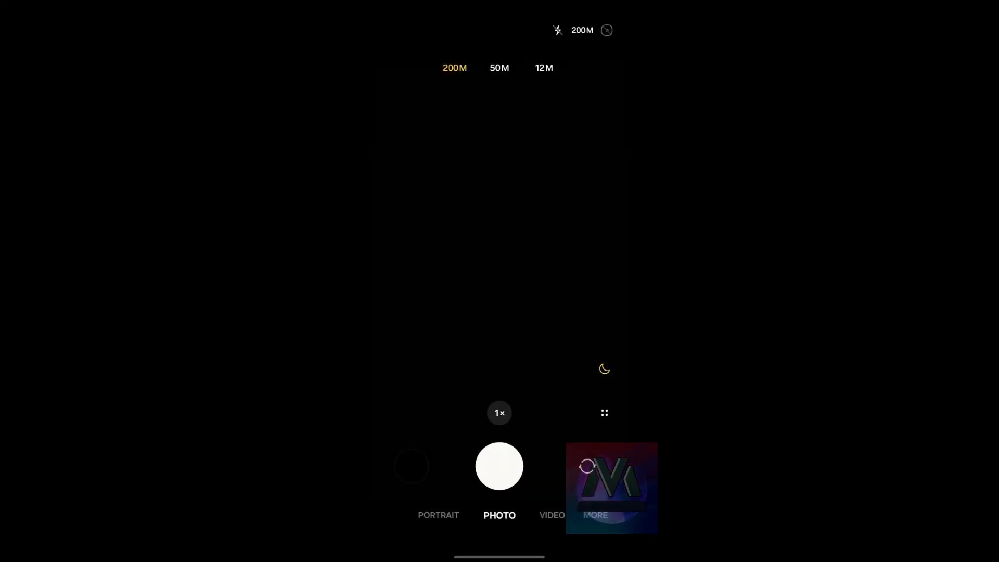
pyautogui.scroll(-3)
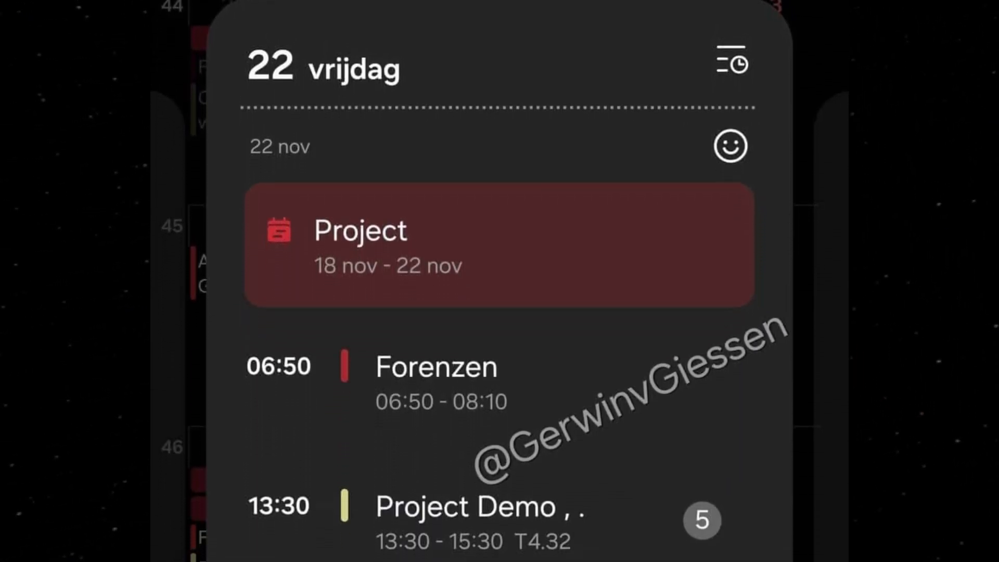
# Scroll to the Friday 22 November event's countdown settings with Achtergrond and Vorm options.
pyautogui.scroll(-3)
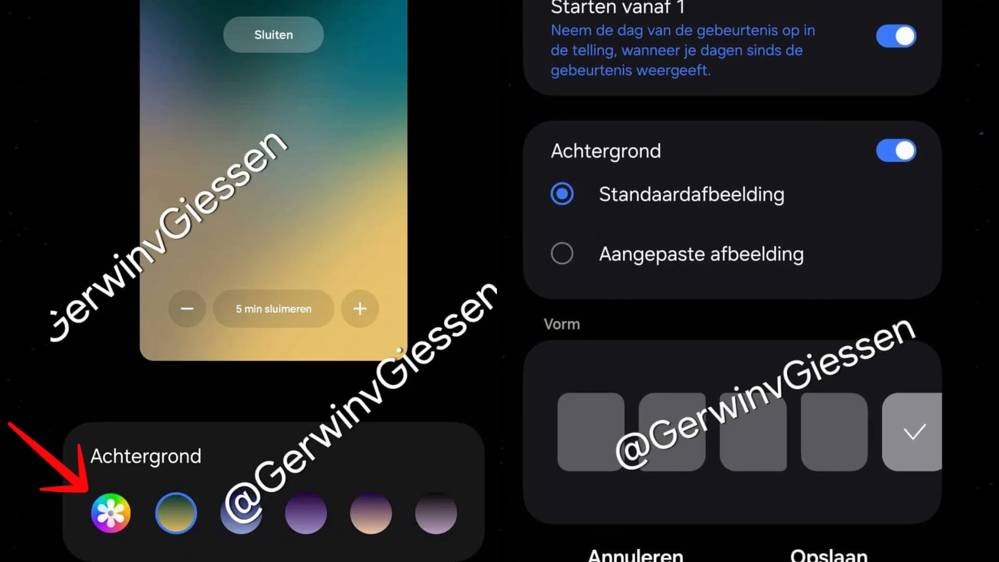
pyautogui.scroll(-3)
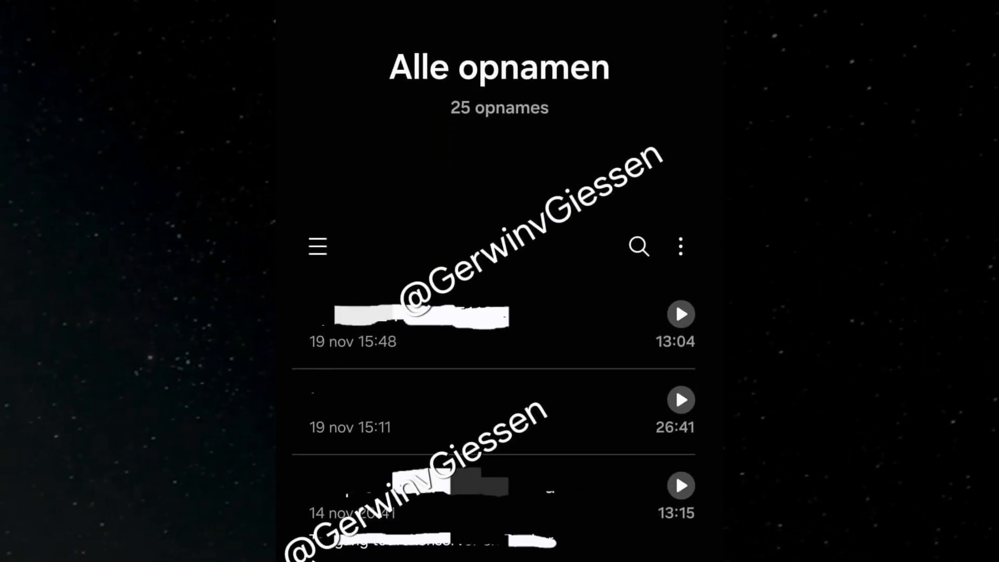
# Scroll the 25 recordings to reveal tags like Docker and rekenserver.
pyautogui.scroll(-3)
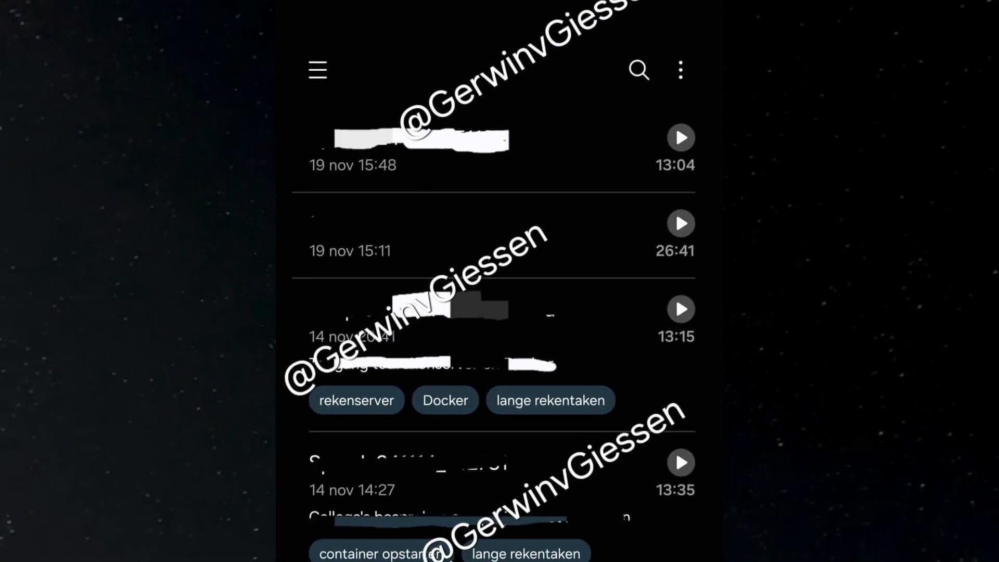
pyautogui.scroll(-3)
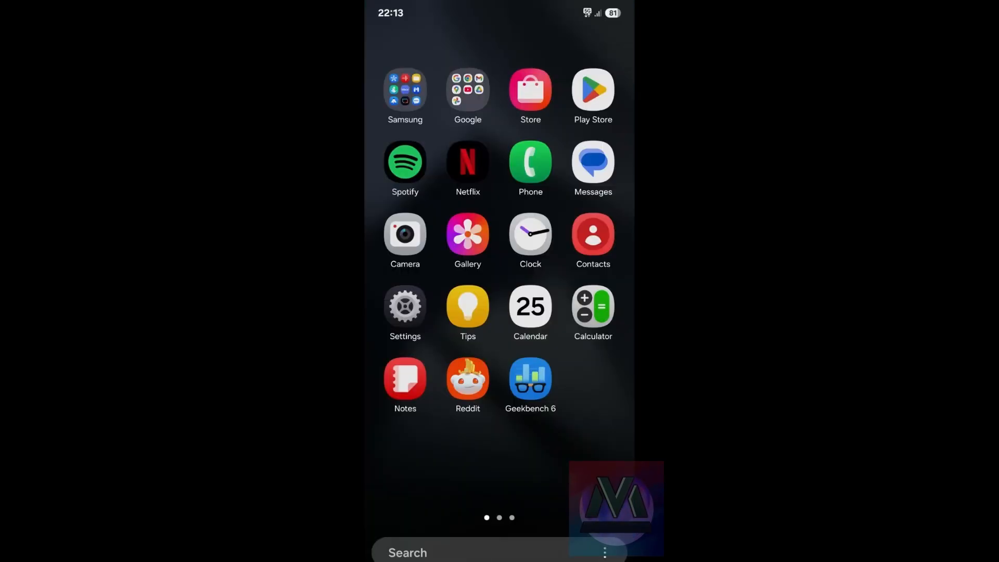
# Open Geekbench 6, then view Software information showing One UI 7.0 and Android 15.
pyautogui.click(530, 379)
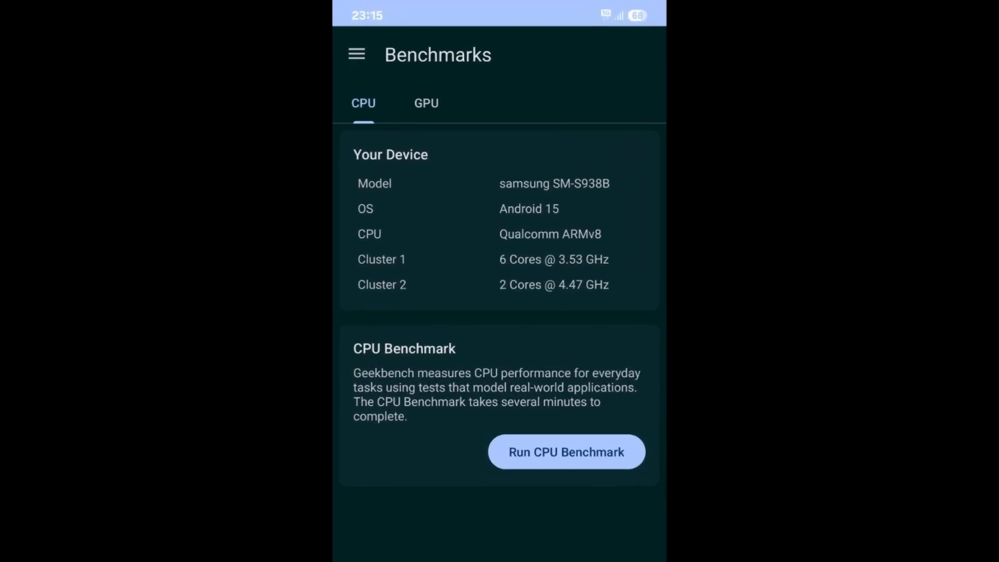
pyautogui.click(567, 452)
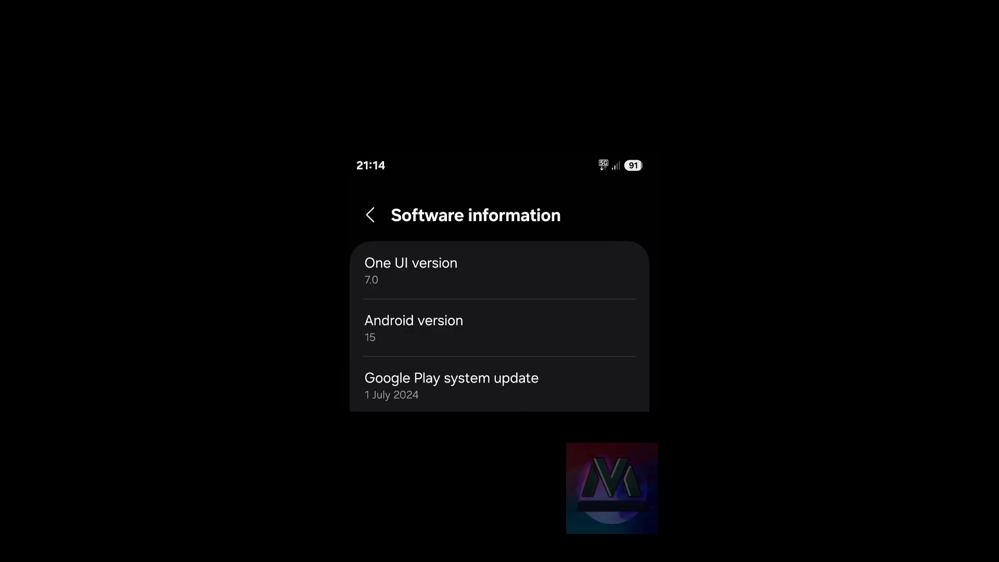
pyautogui.scroll(-3)
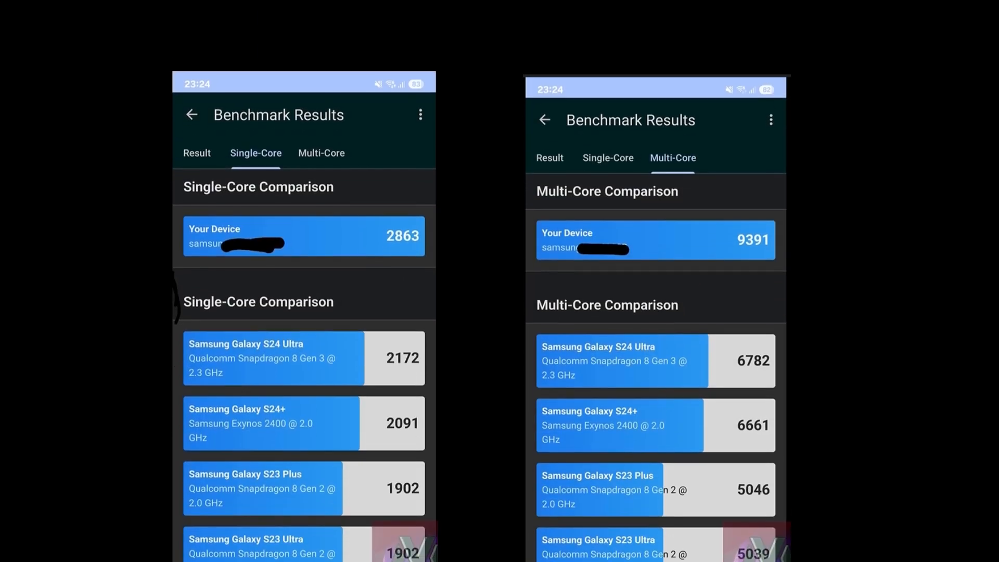
# Open the Single-Core tab showing this device's 2863 score.
pyautogui.scroll(-3)
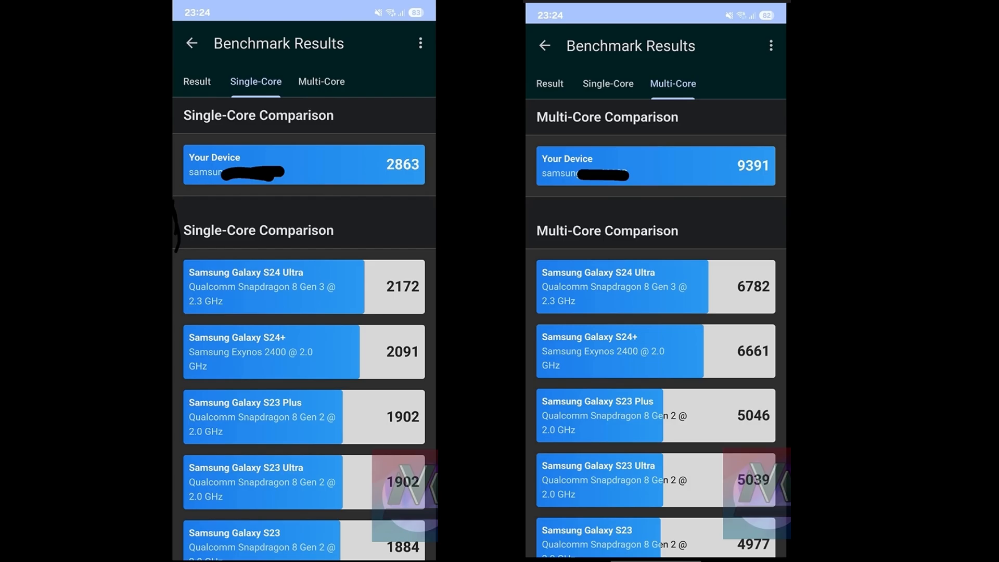
pyautogui.click(450, 81)
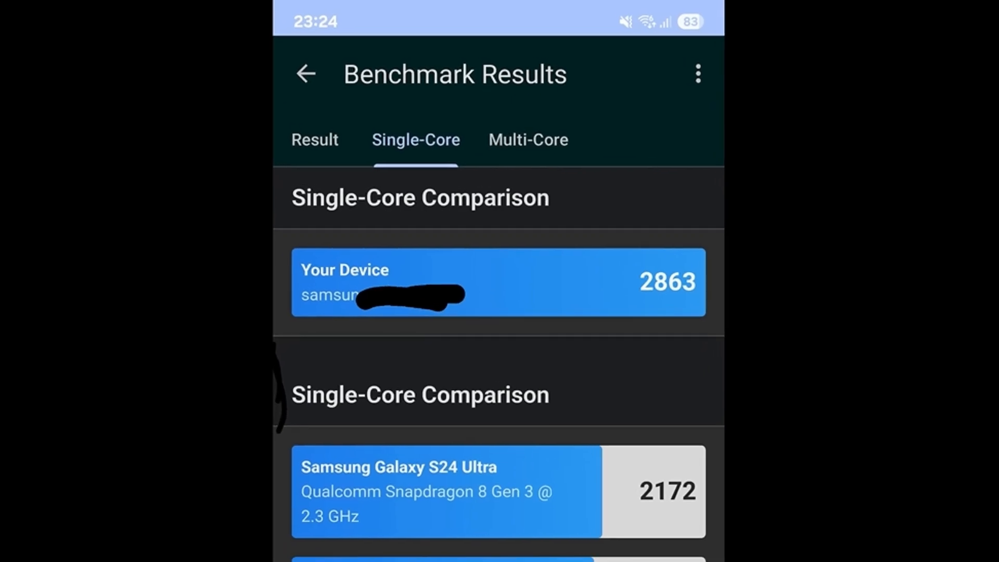
pyautogui.scroll(-3)
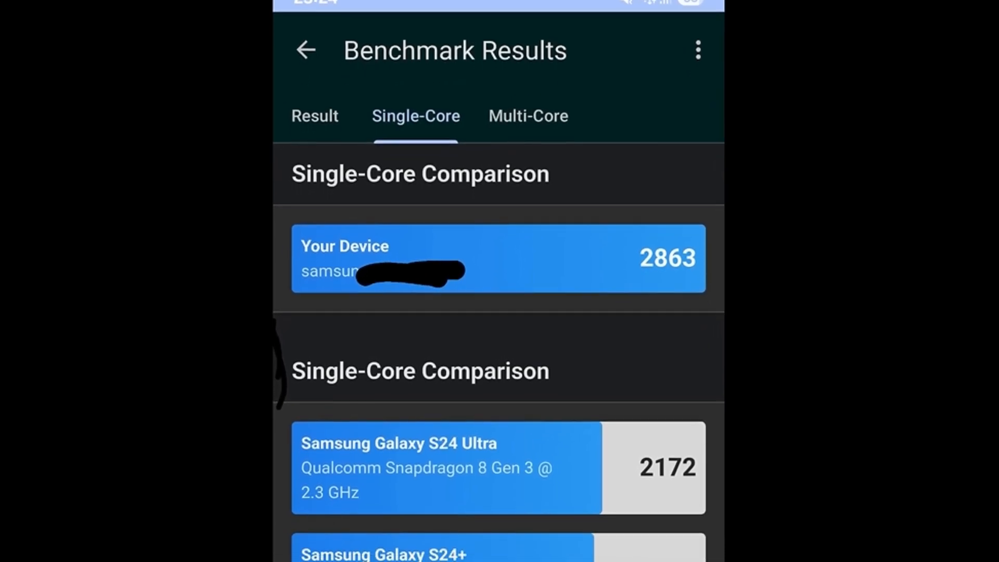
pyautogui.scroll(-3)
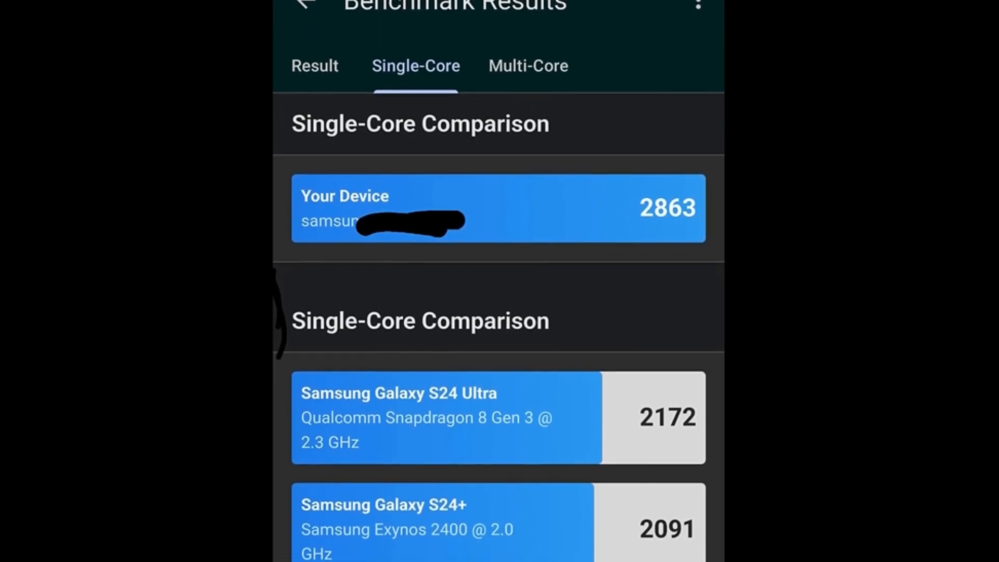
pyautogui.scroll(-3)
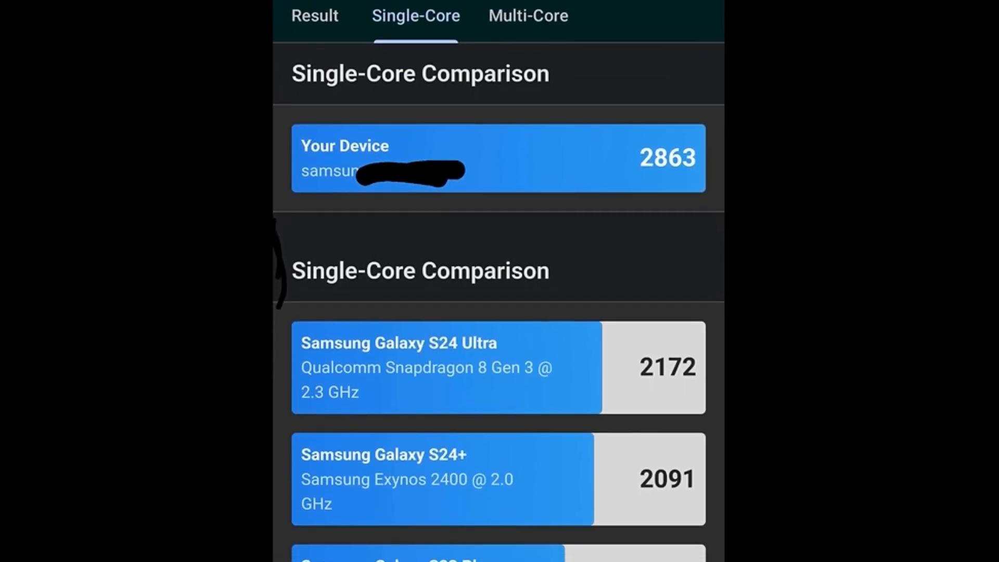
# Scroll the comparison past Galaxy S24 Ultra (2172), S24+ (2091) and S23 models.
pyautogui.scroll(-3)
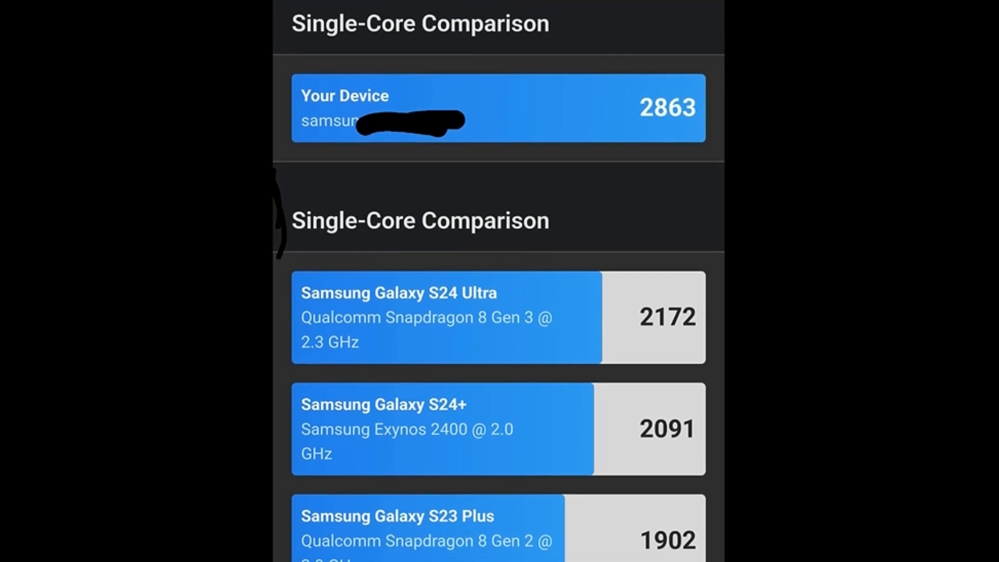
pyautogui.scroll(-3)
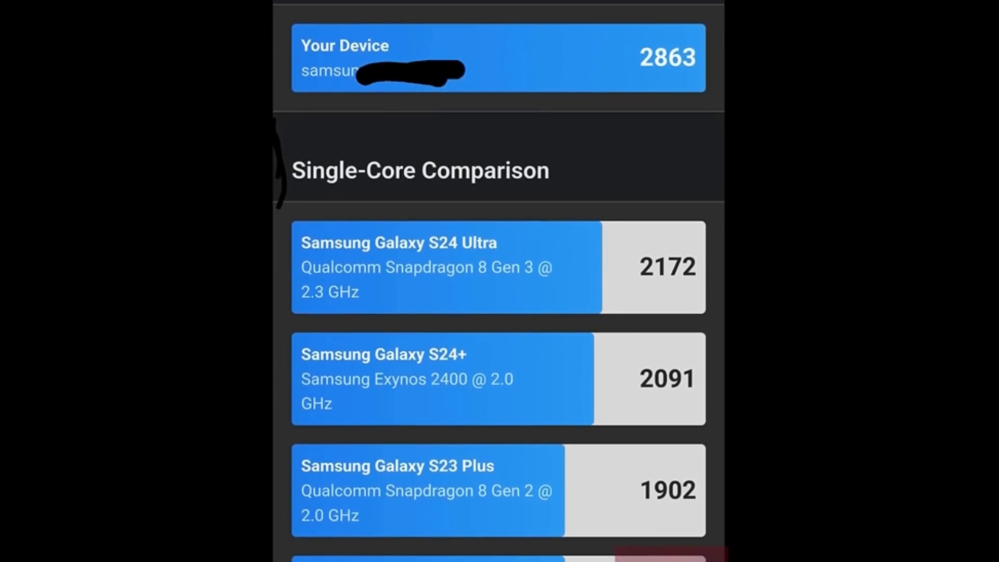
pyautogui.scroll(-3)
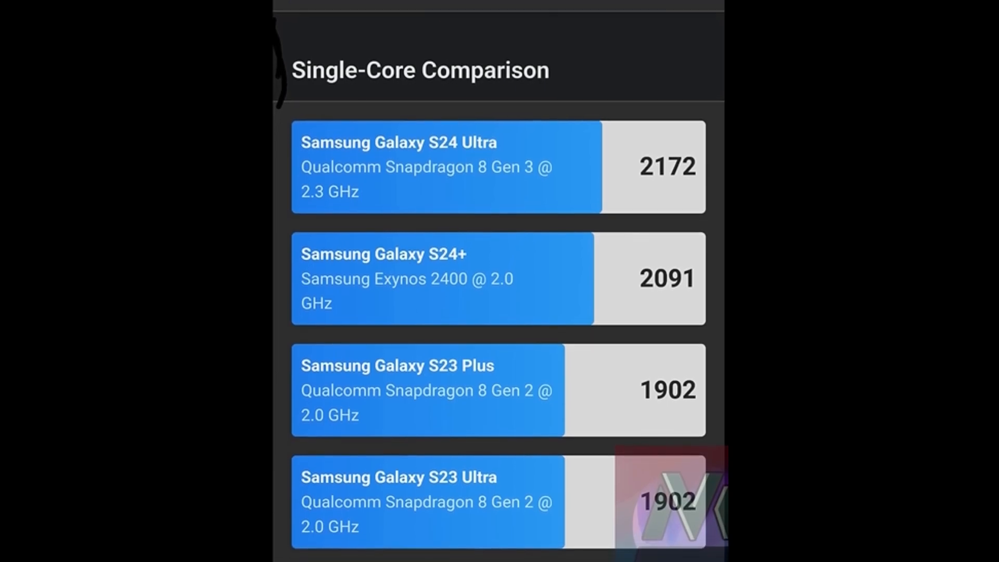
pyautogui.scroll(-3)
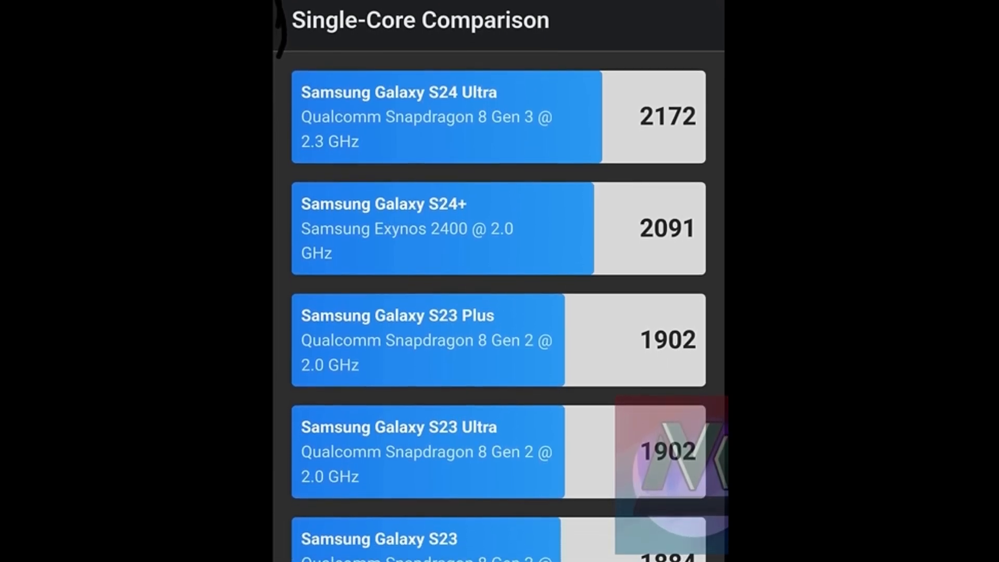
pyautogui.scroll(-3)
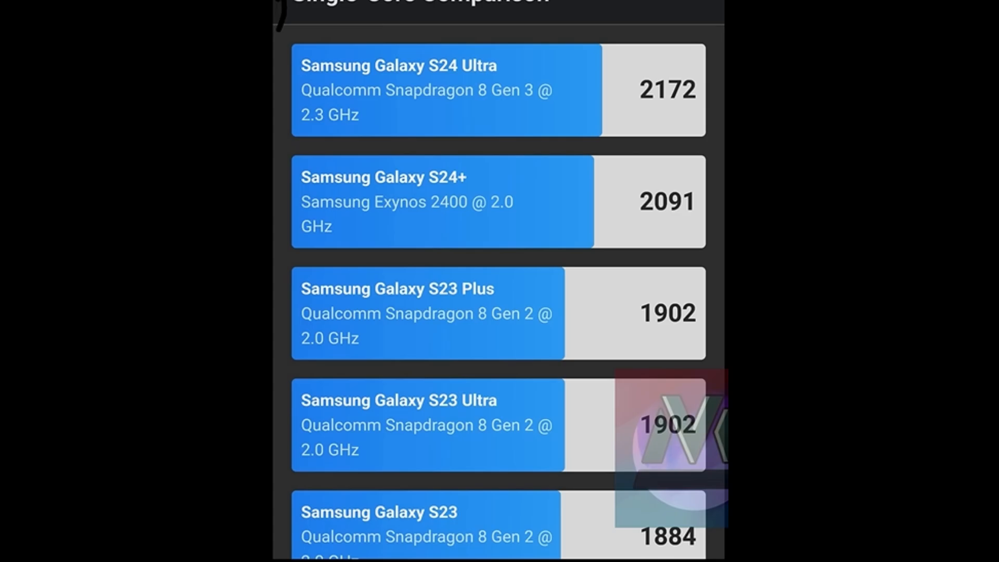
# View Multi-Core results, scrolling to compare 9391 against Galaxy S24 Ultra's 6782.
pyautogui.click(533, 76)
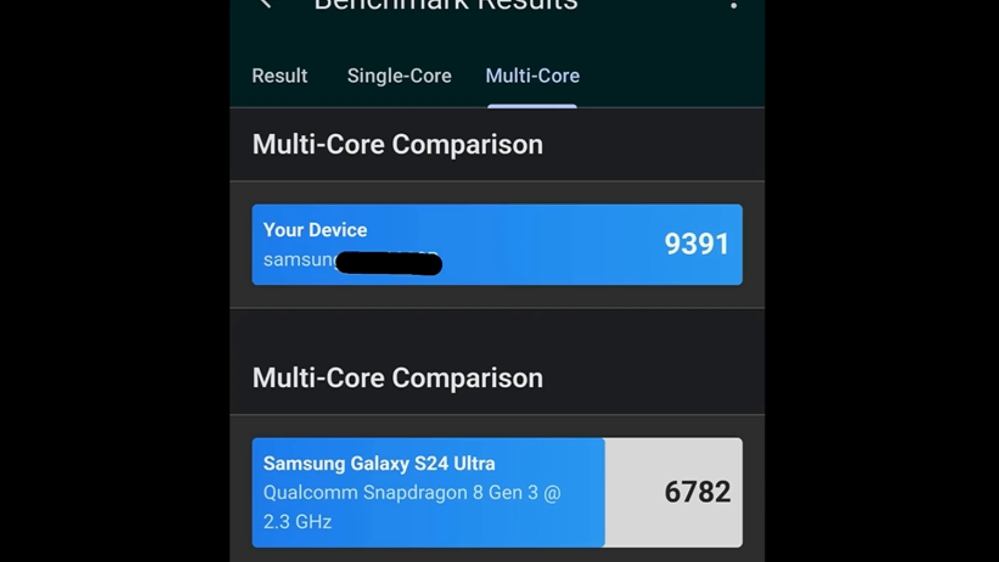
pyautogui.scroll(-3)
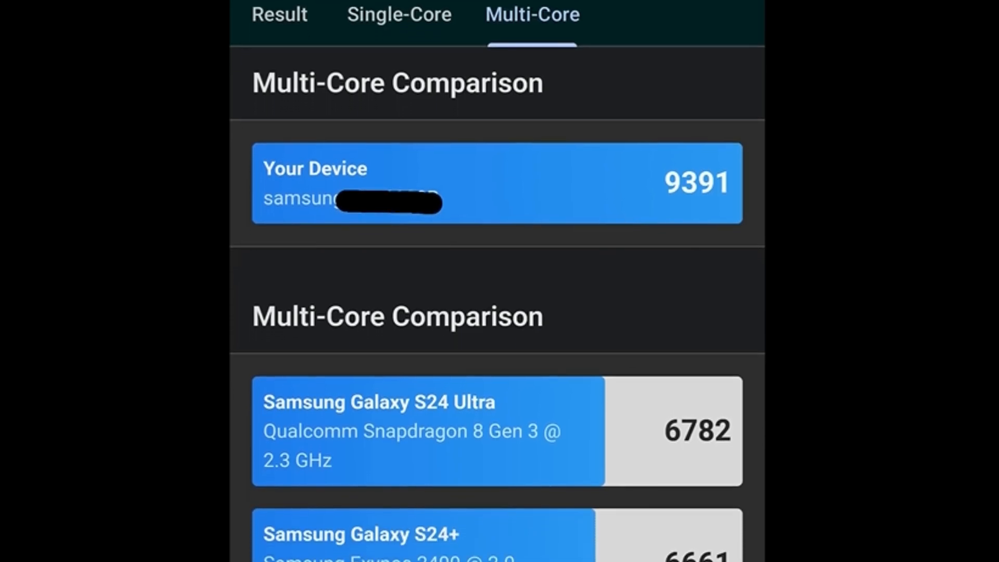
pyautogui.scroll(-3)
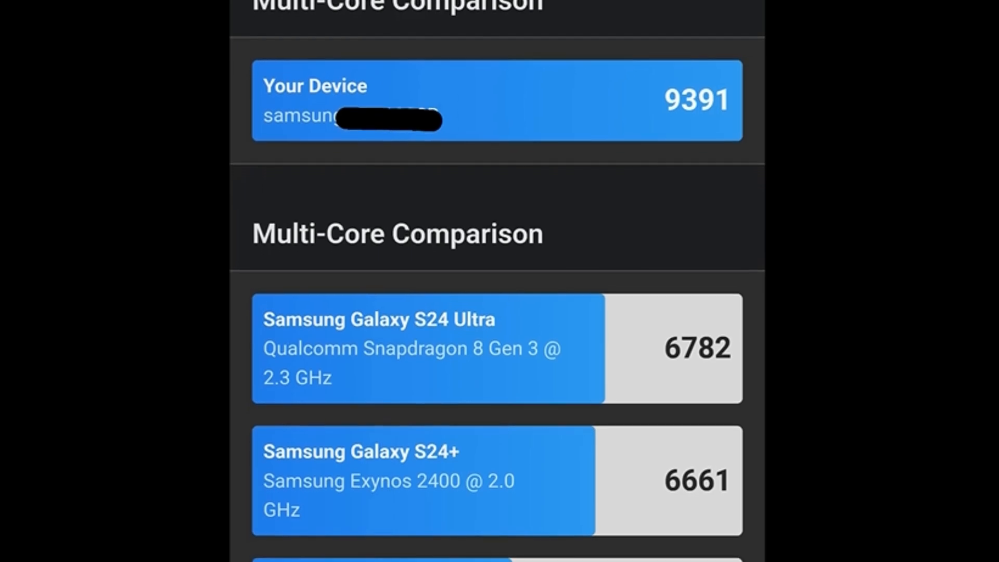
pyautogui.scroll(-3)
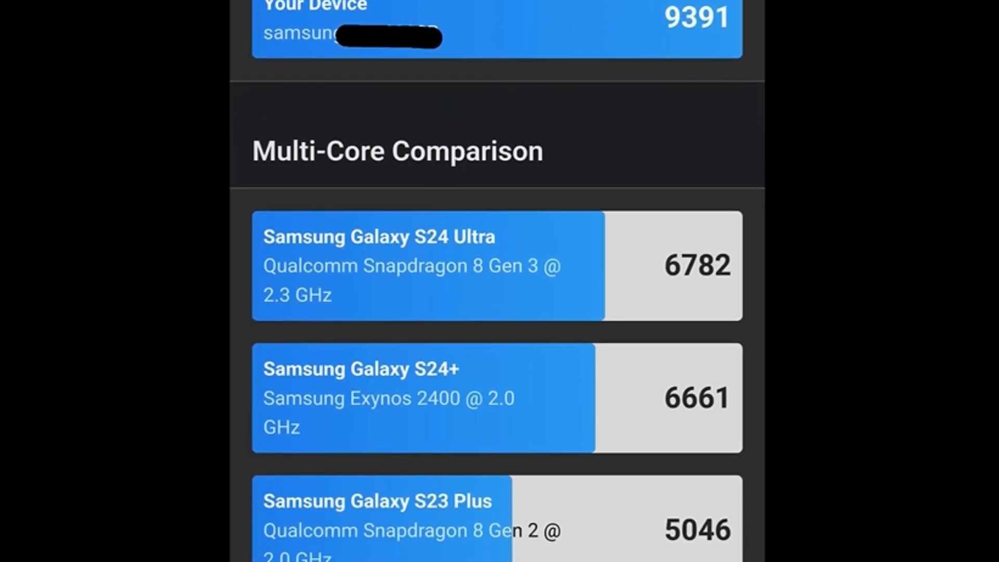
pyautogui.scroll(-3)
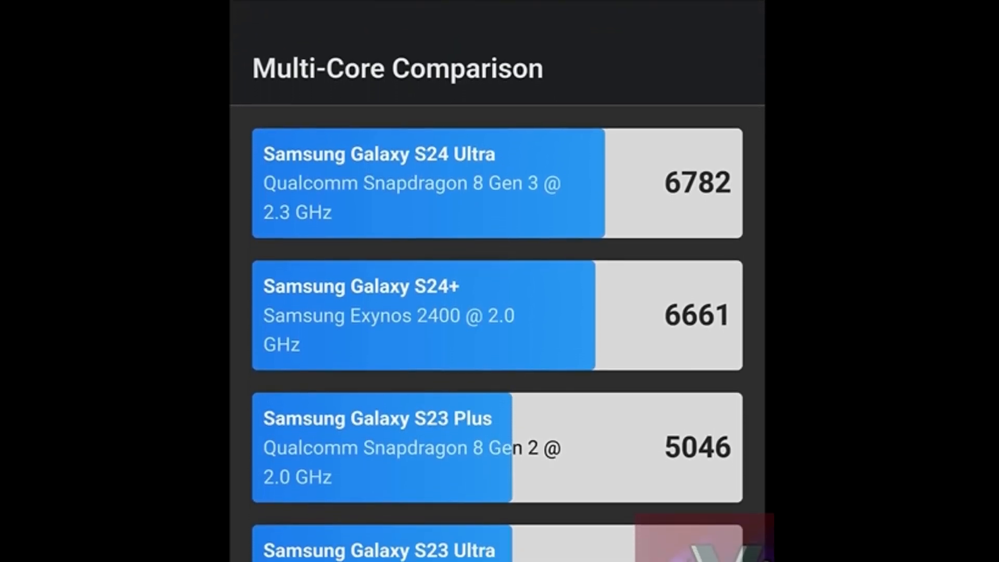
pyautogui.scroll(-3)
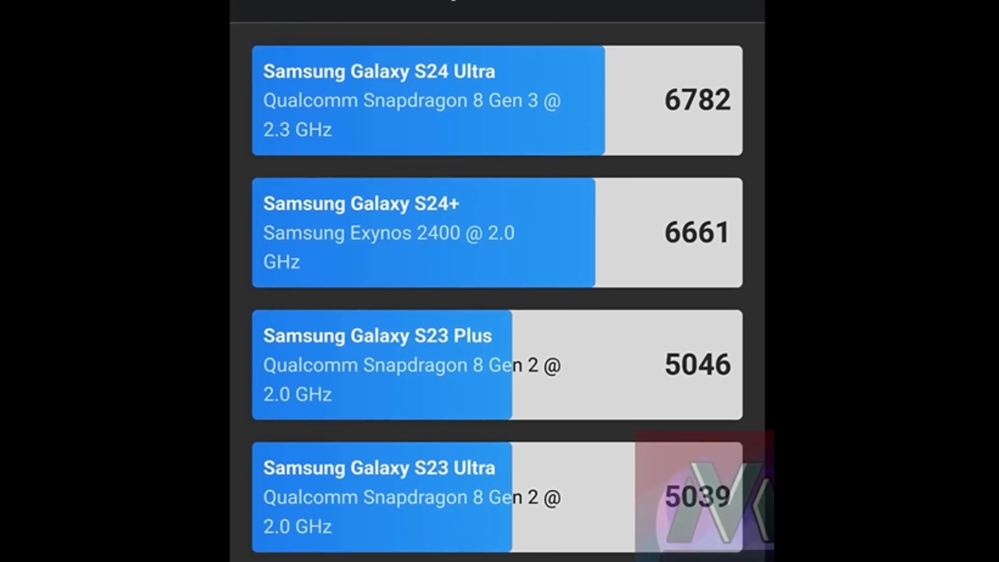
pyautogui.scroll(-3)
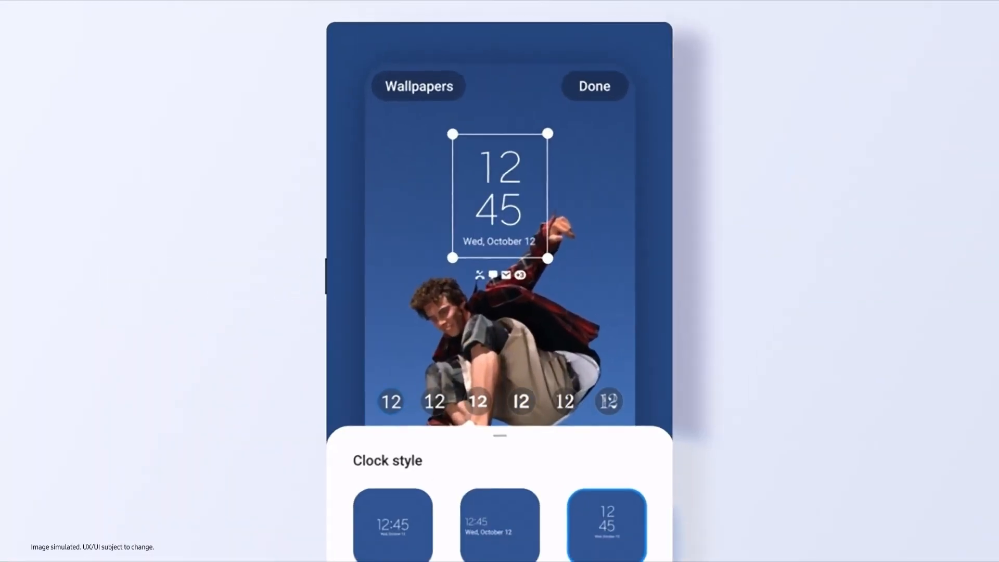
# Confirm the analog clock style above the skateboarder wallpaper with Done.
pyautogui.click(595, 85)
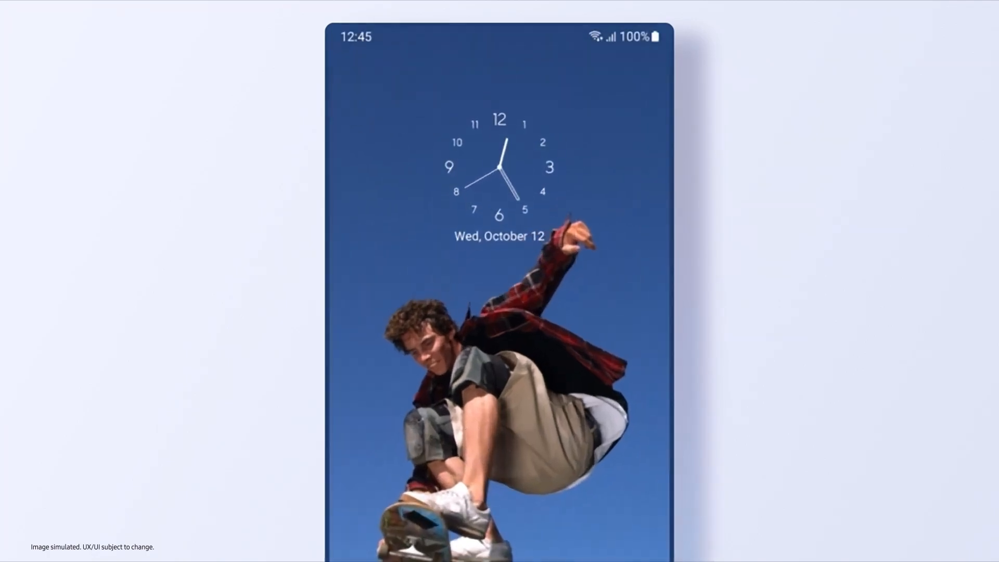